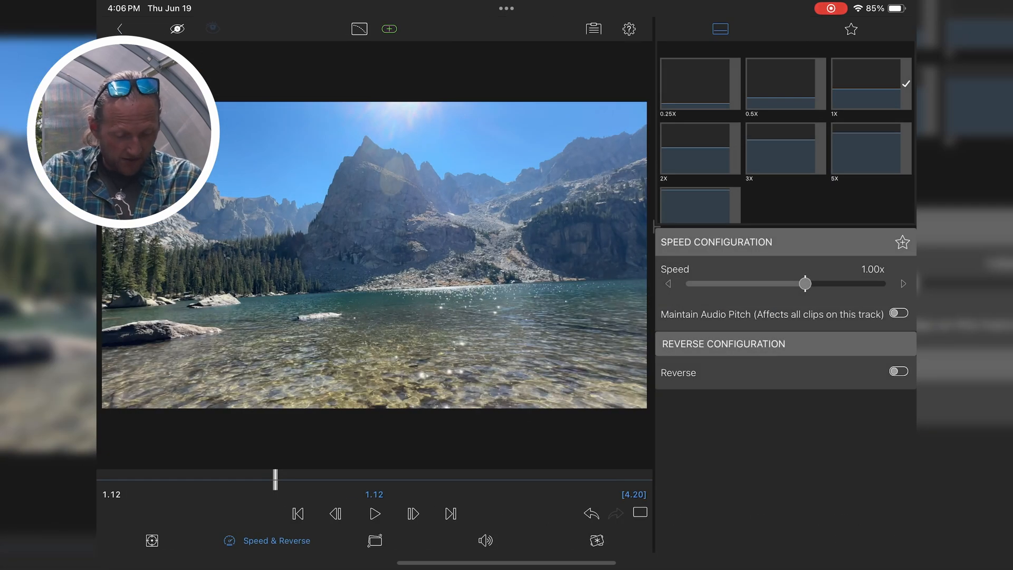
Open the Frame & Fit editor for the mountain lake clip and scroll through its presets.
{"action": "left_click", "coordinate": [152, 540]}
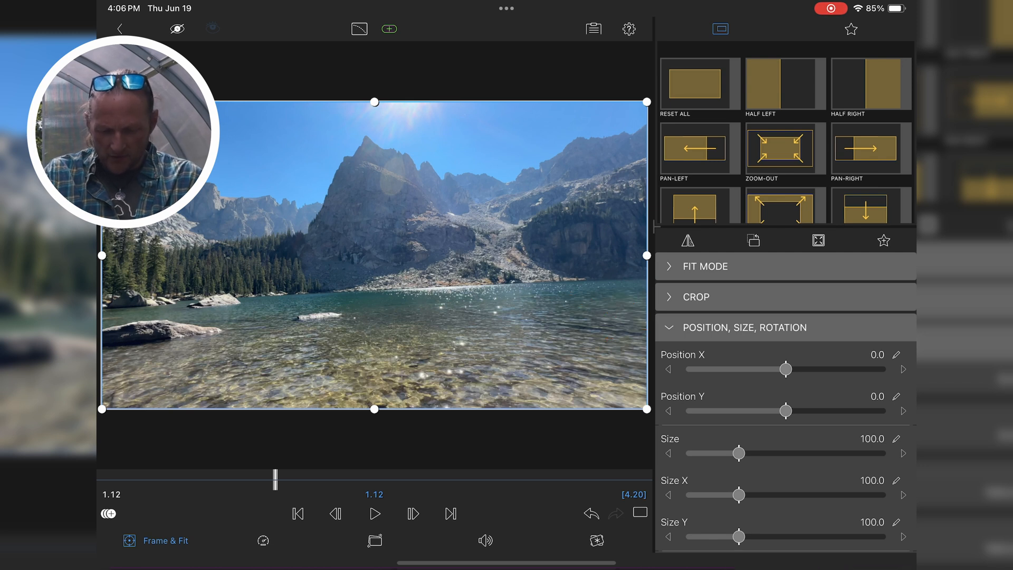
{"action": "scroll", "scroll_direction": "down", "scroll_amount": 3}
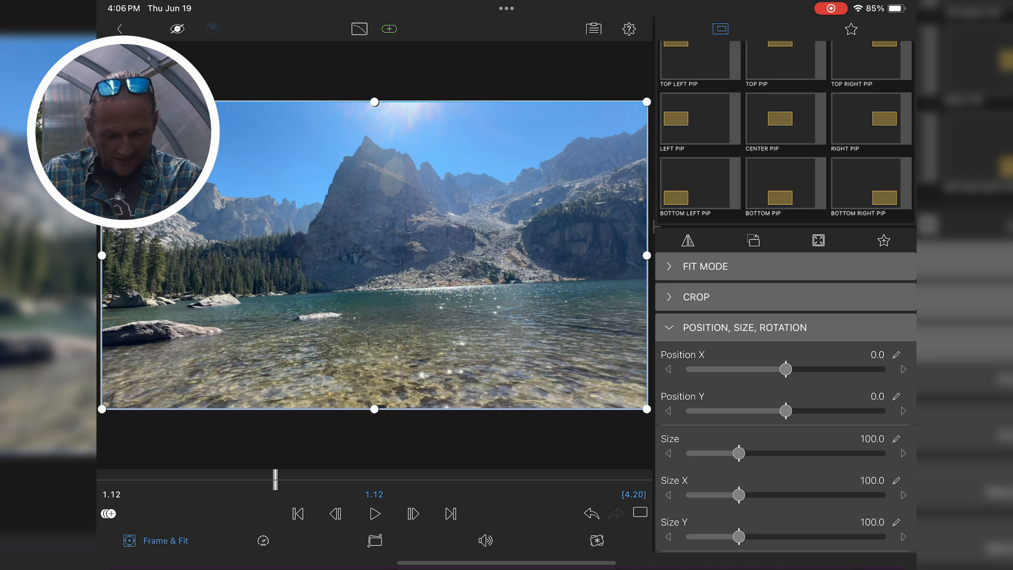
Enlarge the mountain lake clip to about 186% and adjust Position Y to show the peak.
{"action": "left_click_drag", "start_coordinate": [736, 453], "coordinate": [749, 453]}
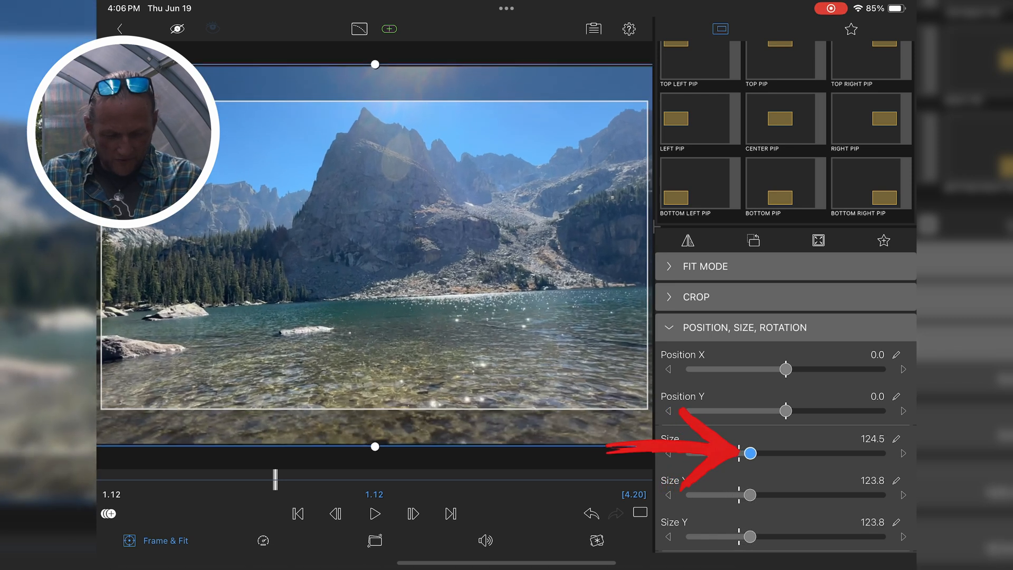
{"action": "left_click_drag", "start_coordinate": [749, 453], "coordinate": [774, 452]}
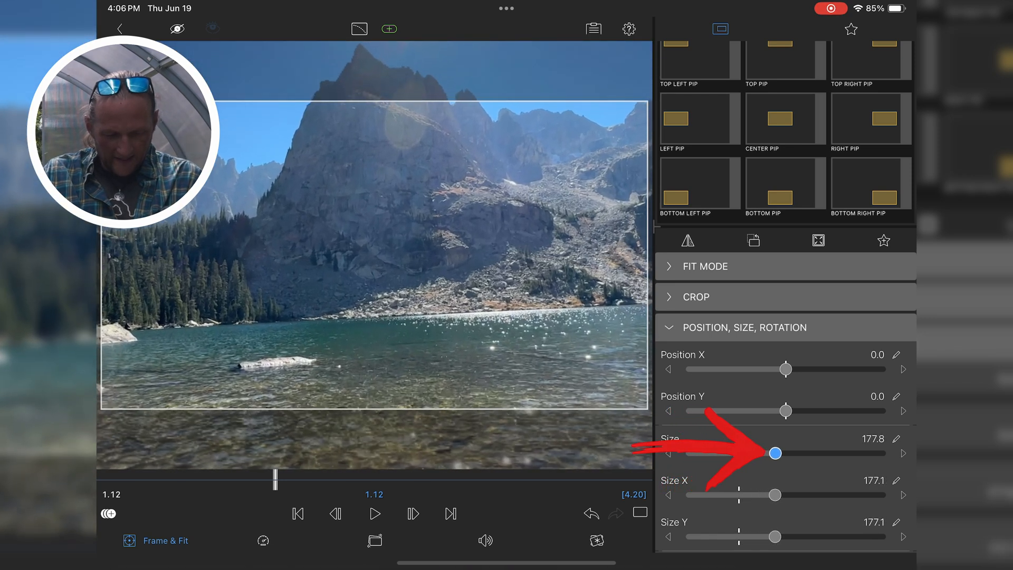
{"action": "left_click_drag", "start_coordinate": [774, 452], "coordinate": [777, 452]}
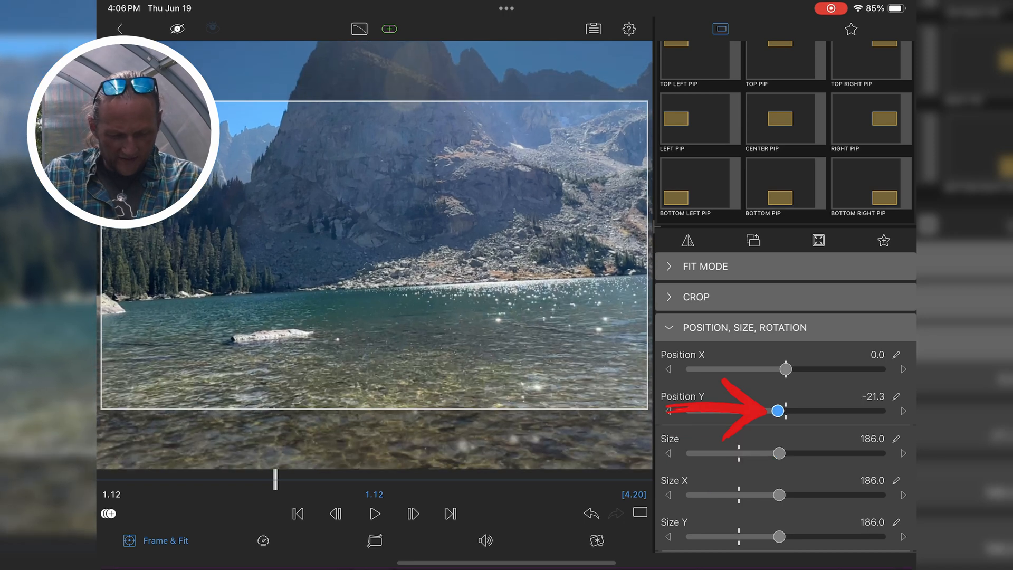
{"action": "left_click_drag", "start_coordinate": [777, 411], "coordinate": [796, 411]}
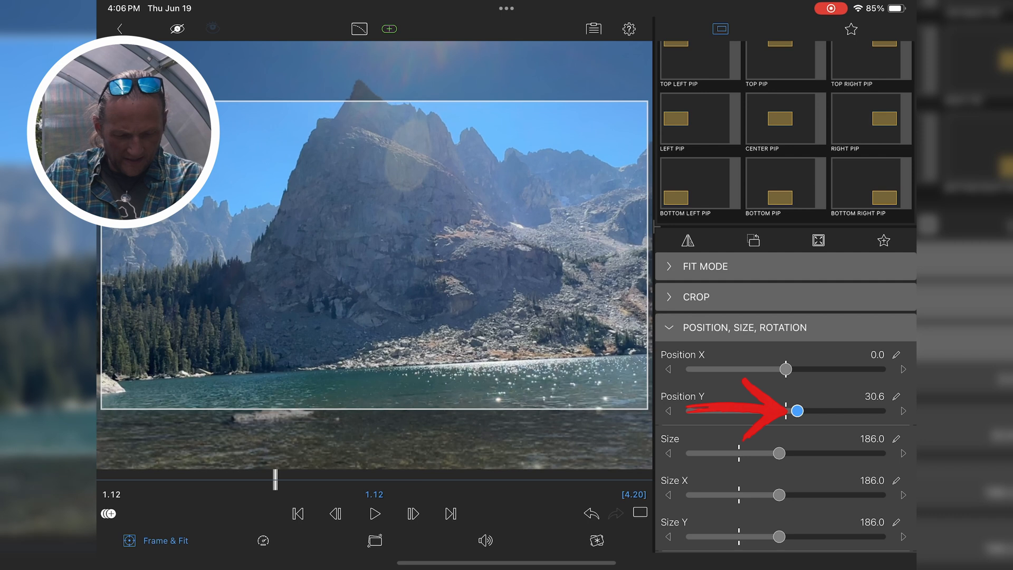
{"action": "left_click_drag", "start_coordinate": [796, 411], "coordinate": [800, 410]}
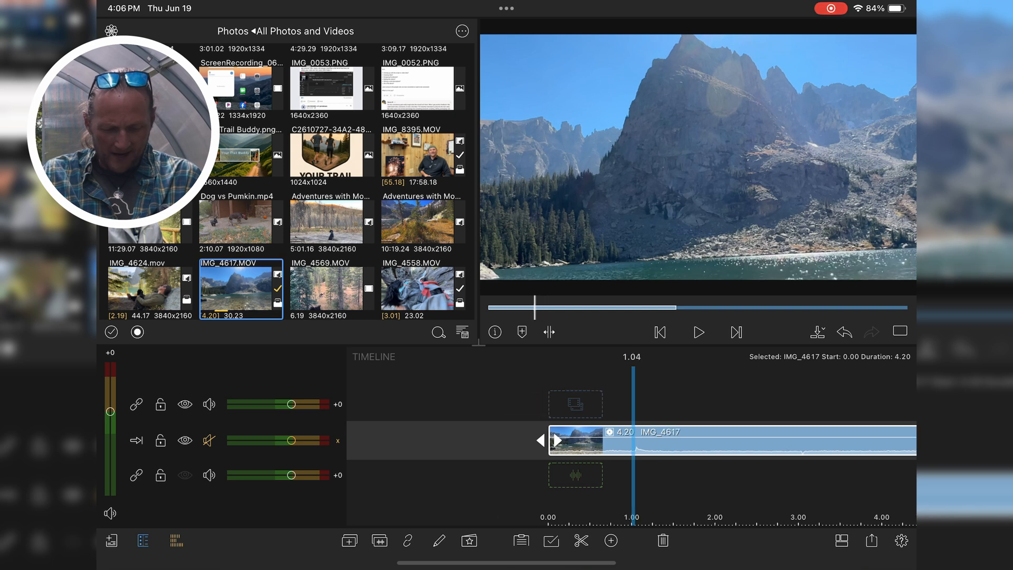
Cut the IMG_4535 hiking clip at 7.10 into two pieces of roughly 2.1 seconds, selecting the second.
{"action": "left_click", "coordinate": [697, 332]}
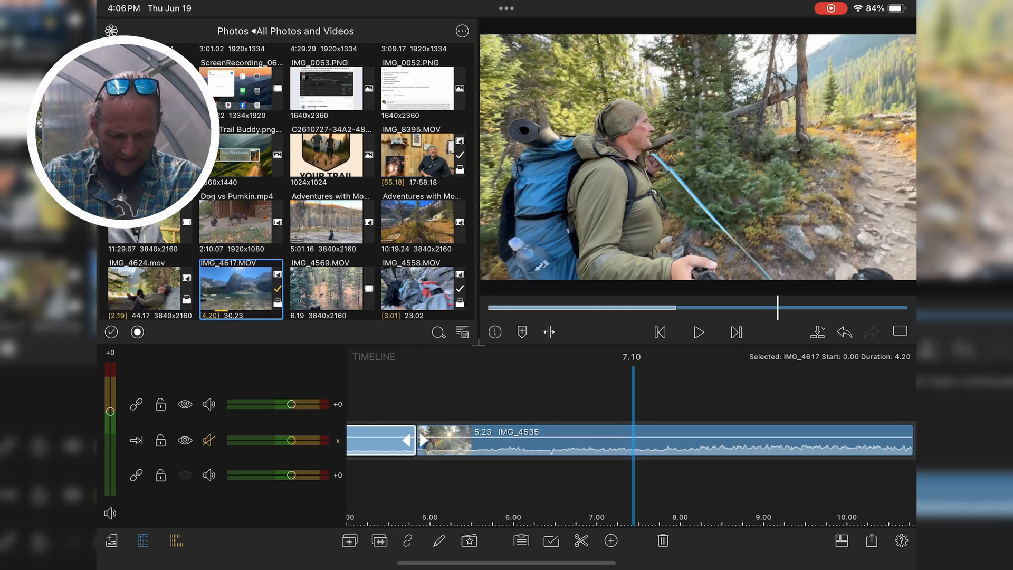
{"action": "left_click", "coordinate": [579, 540]}
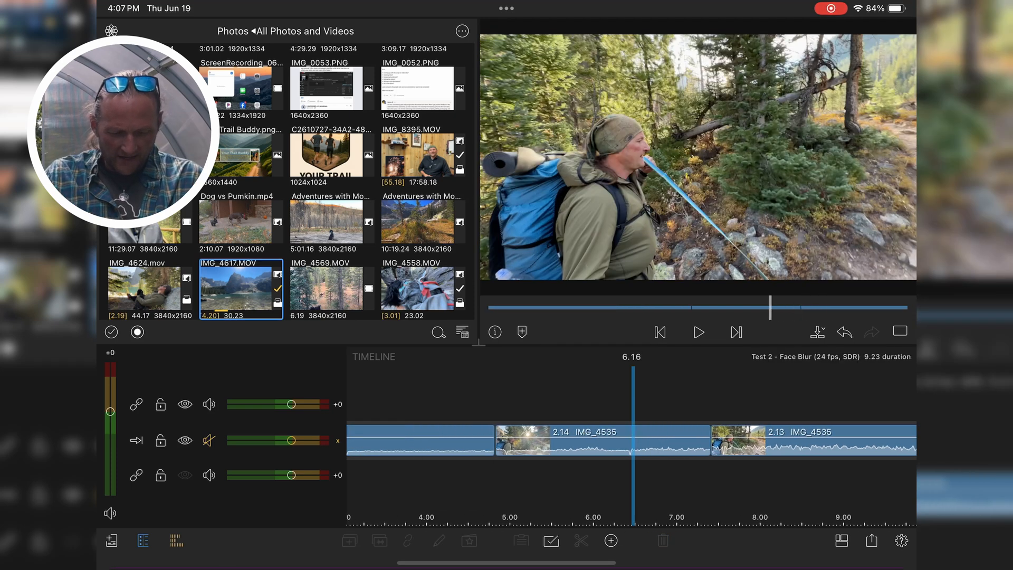
{"action": "left_click", "coordinate": [698, 332]}
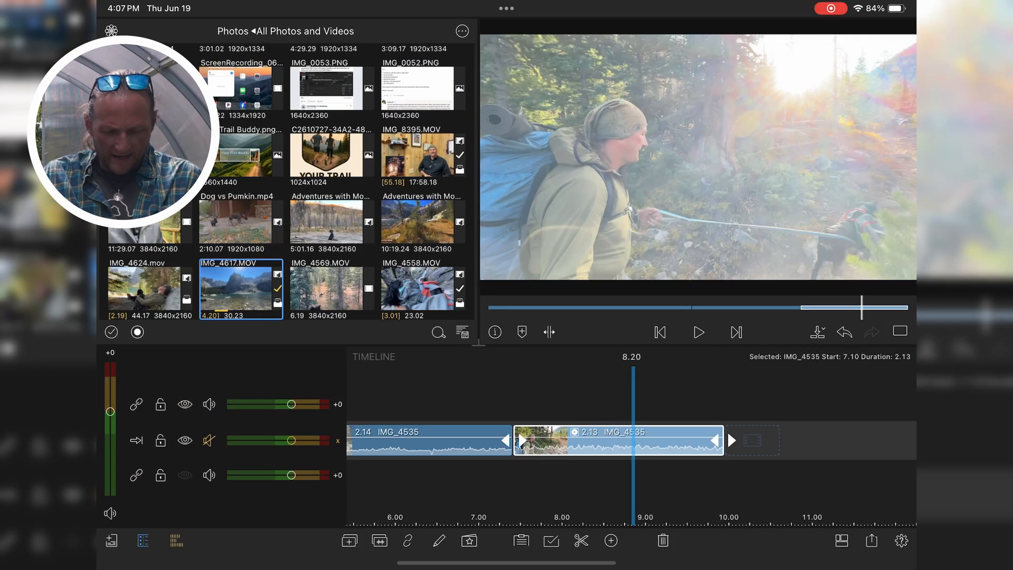
Play the IMG_4535 footage from about 6.19 through the cut.
{"action": "left_click", "coordinate": [697, 332]}
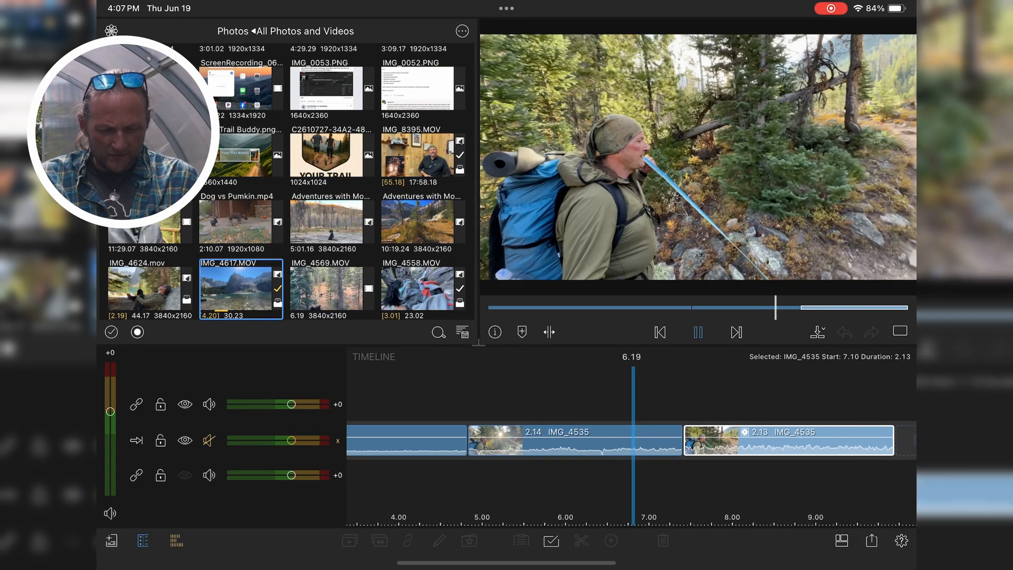